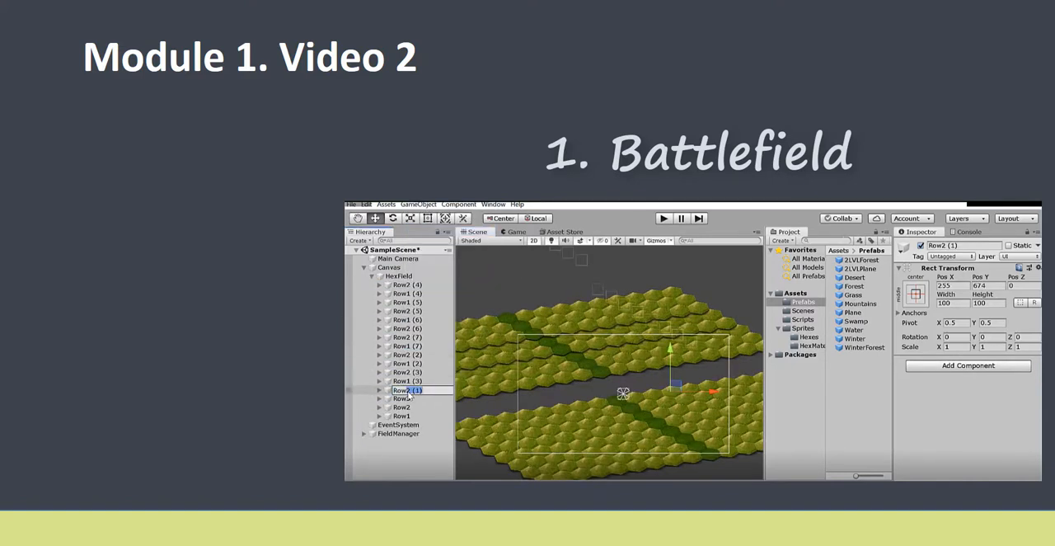
Enter Play mode to show heroes and monsters on the forest, water and sand hex battlefield.
left_click(406, 381)
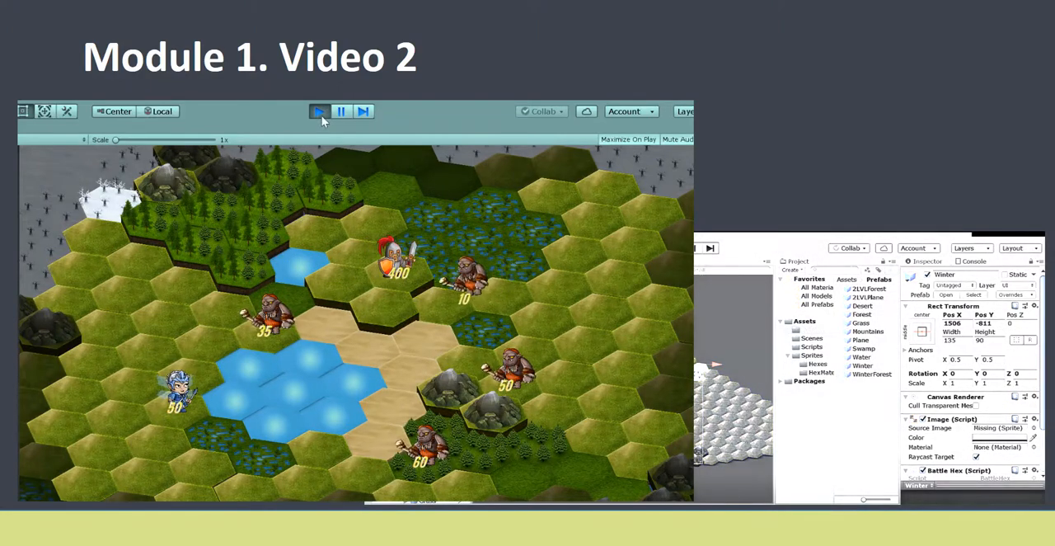
Advance to the gameplay montage with the snowy winter map and blue fire particle effect.
left_click(319, 111)
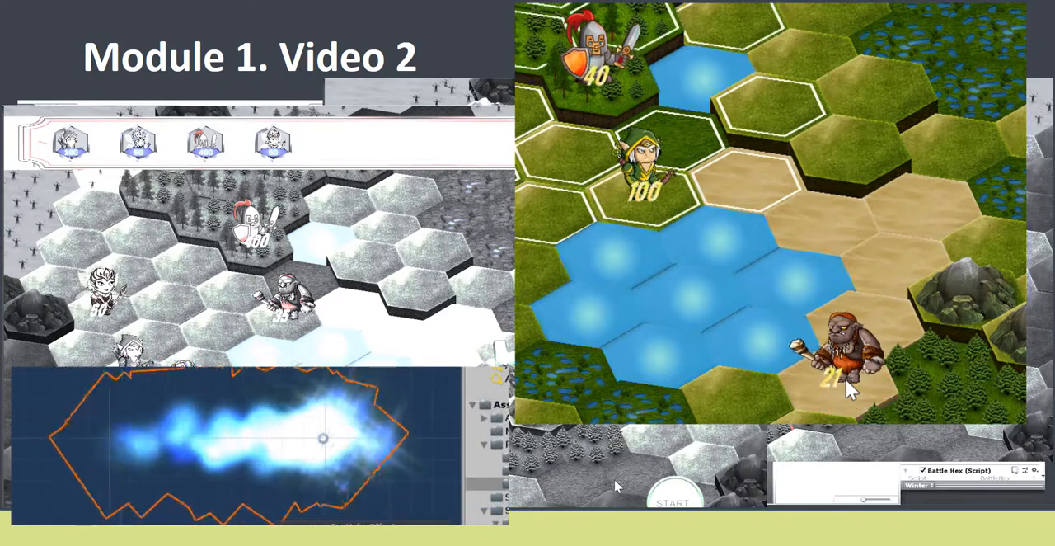
left_click(832, 371)
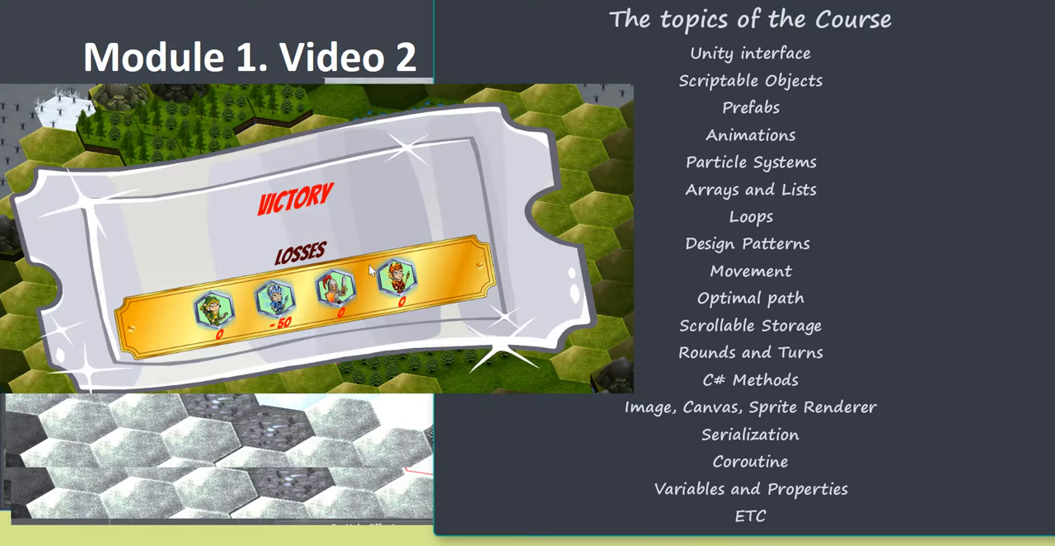
mouse_move(370, 270)
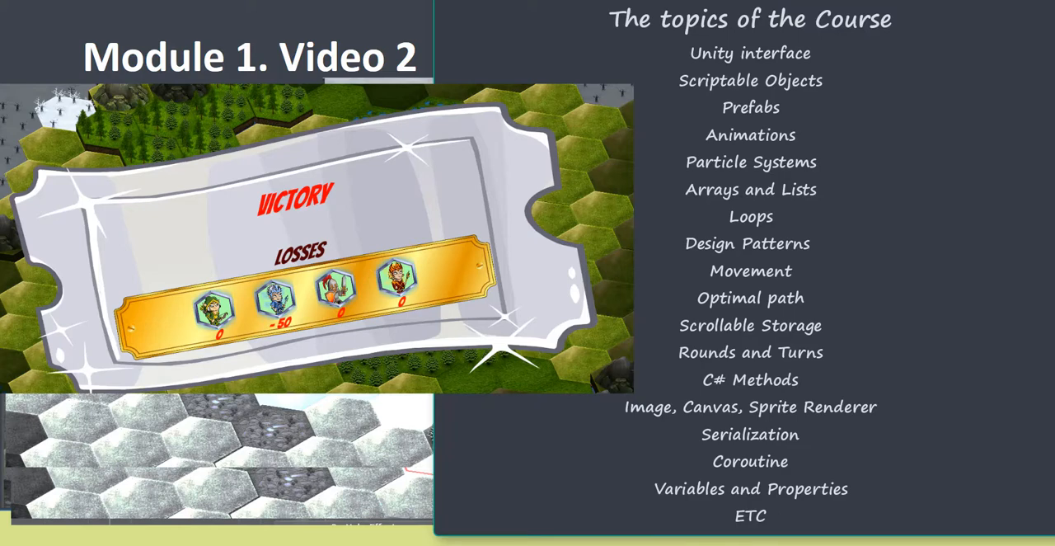